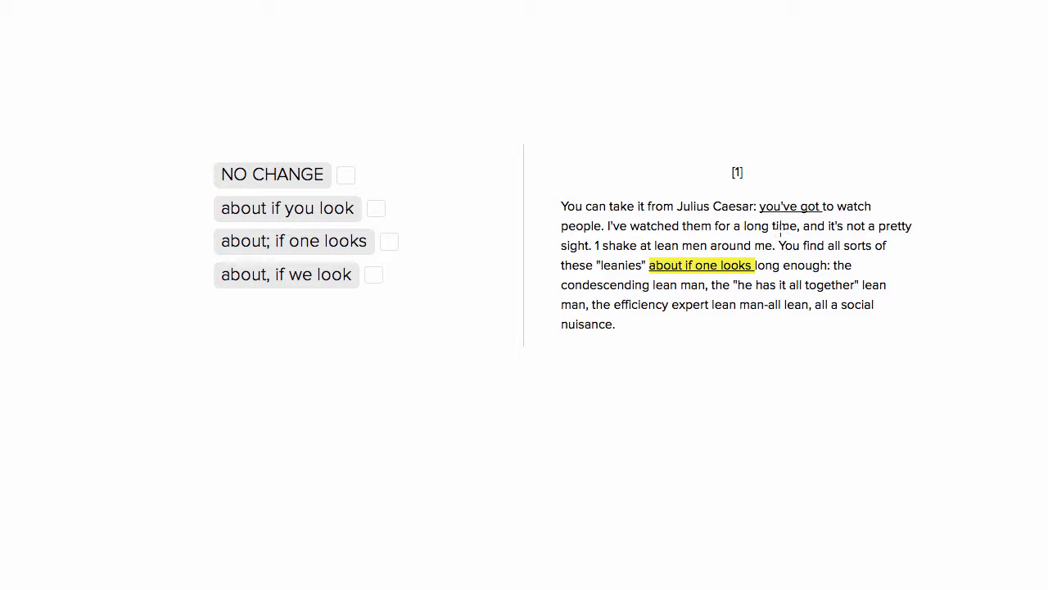
pyautogui.moveTo(780, 245)
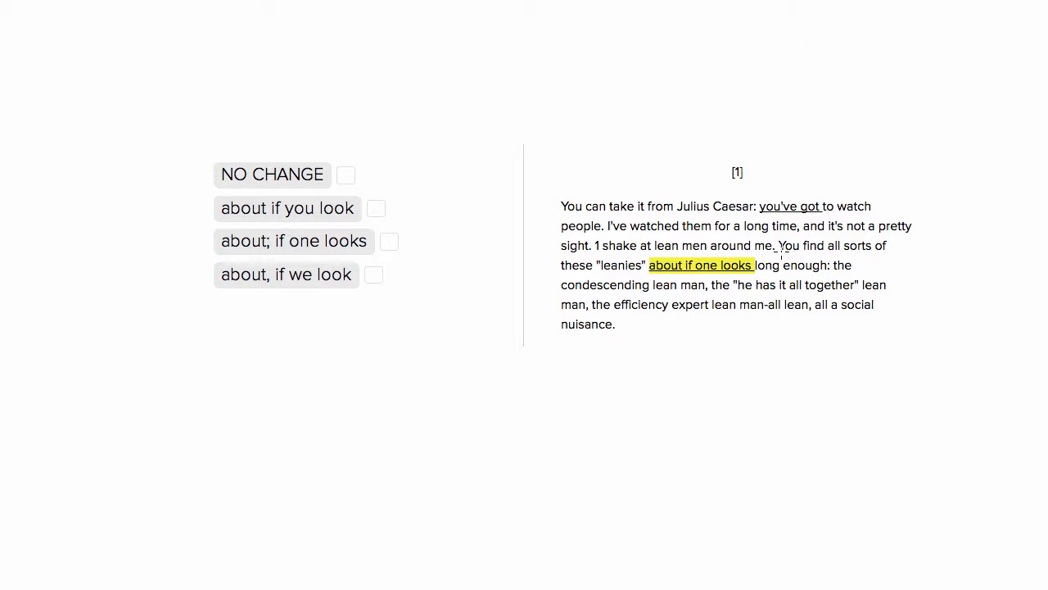
pyautogui.moveTo(793, 249)
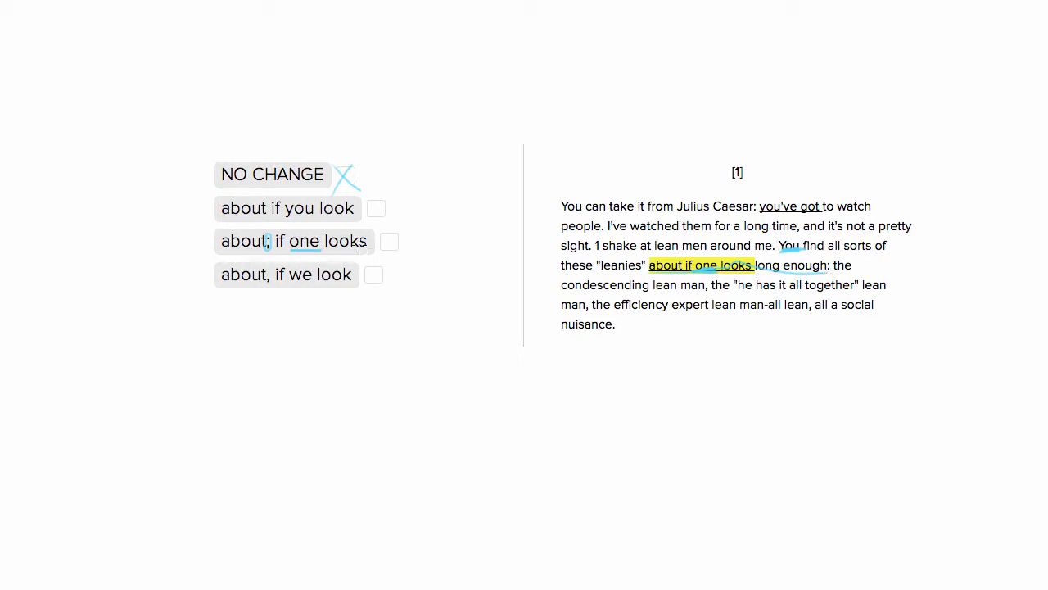
# Begin marking the third choice, 'about; if one looks', as incorrect with the blue pen
pyautogui.click(390, 241)
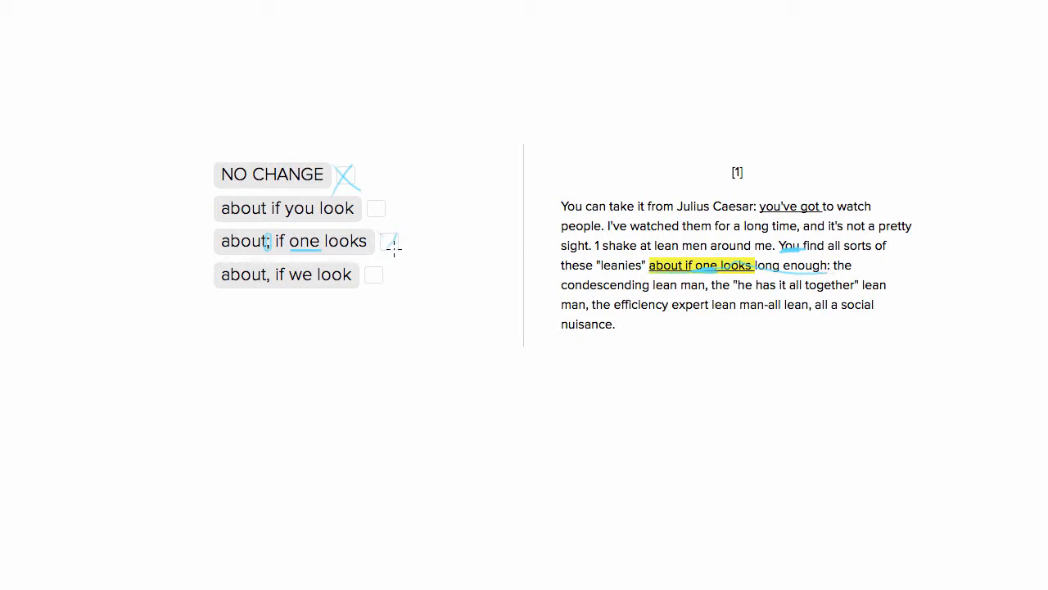
# Cross out choices 3 ('about; if one looks') and 4 ('about, if we look'), leaving 'about if you look'
pyautogui.click(390, 243)
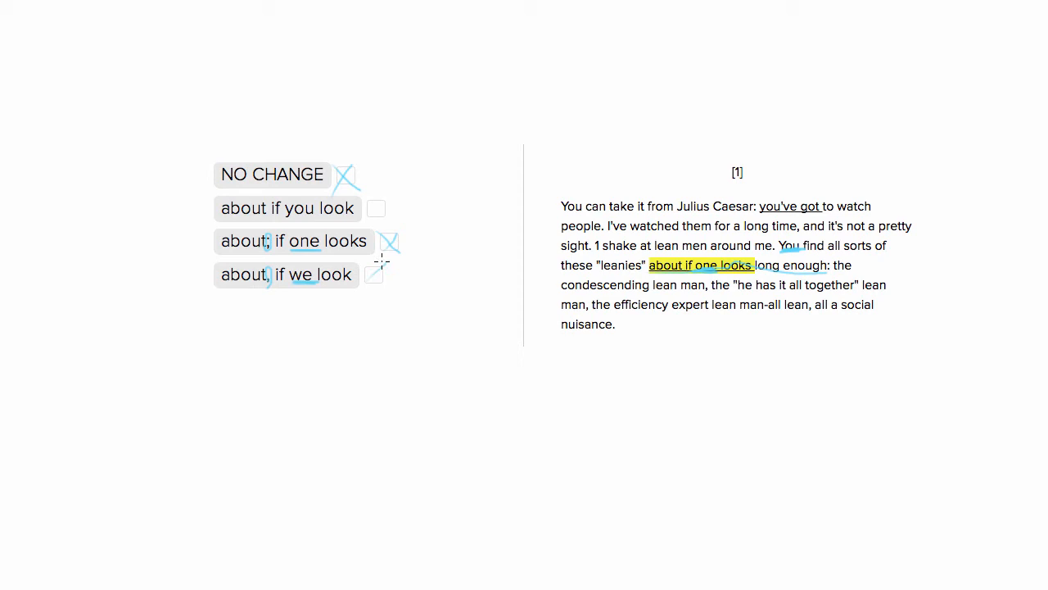
pyautogui.click(373, 275)
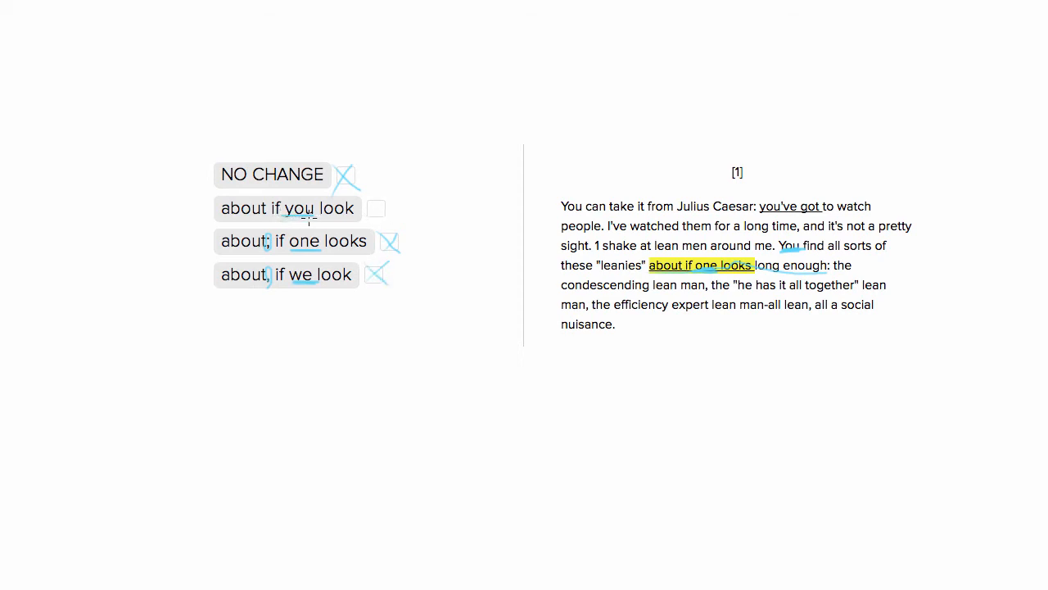